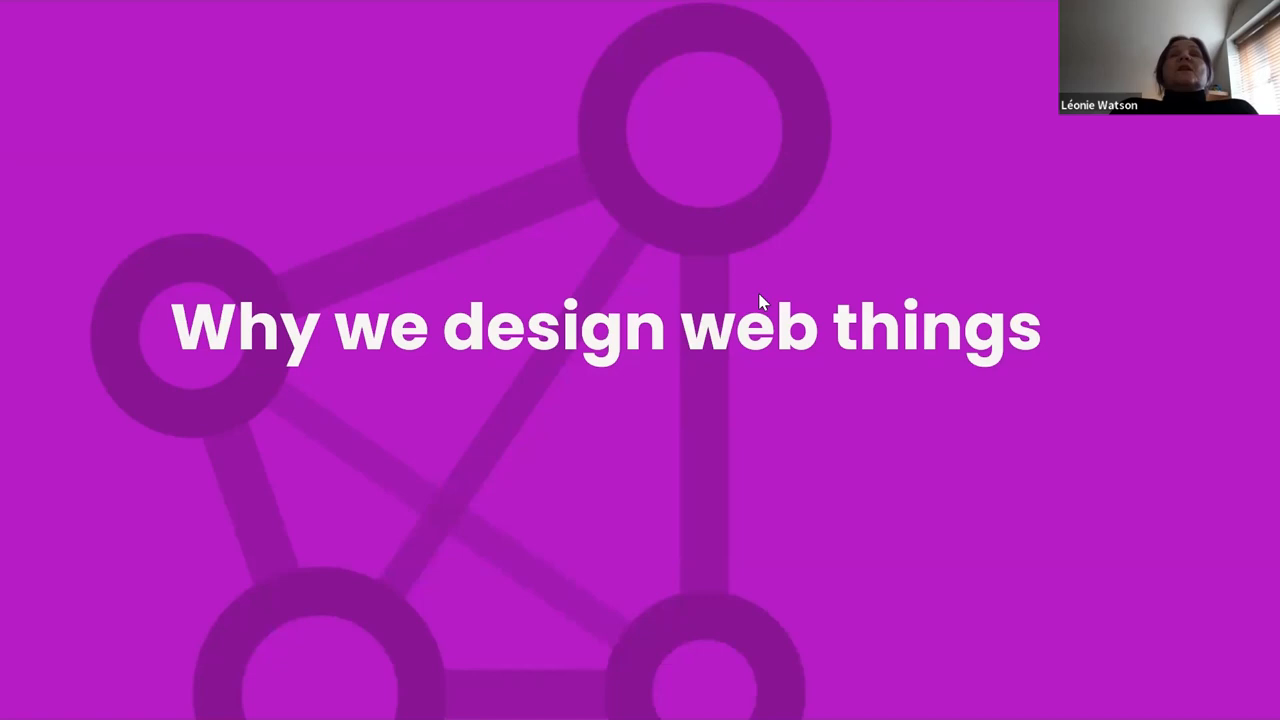
Step: Advance from the 'Why we design web things' slide to the 'Innovation' slide
key("Right")
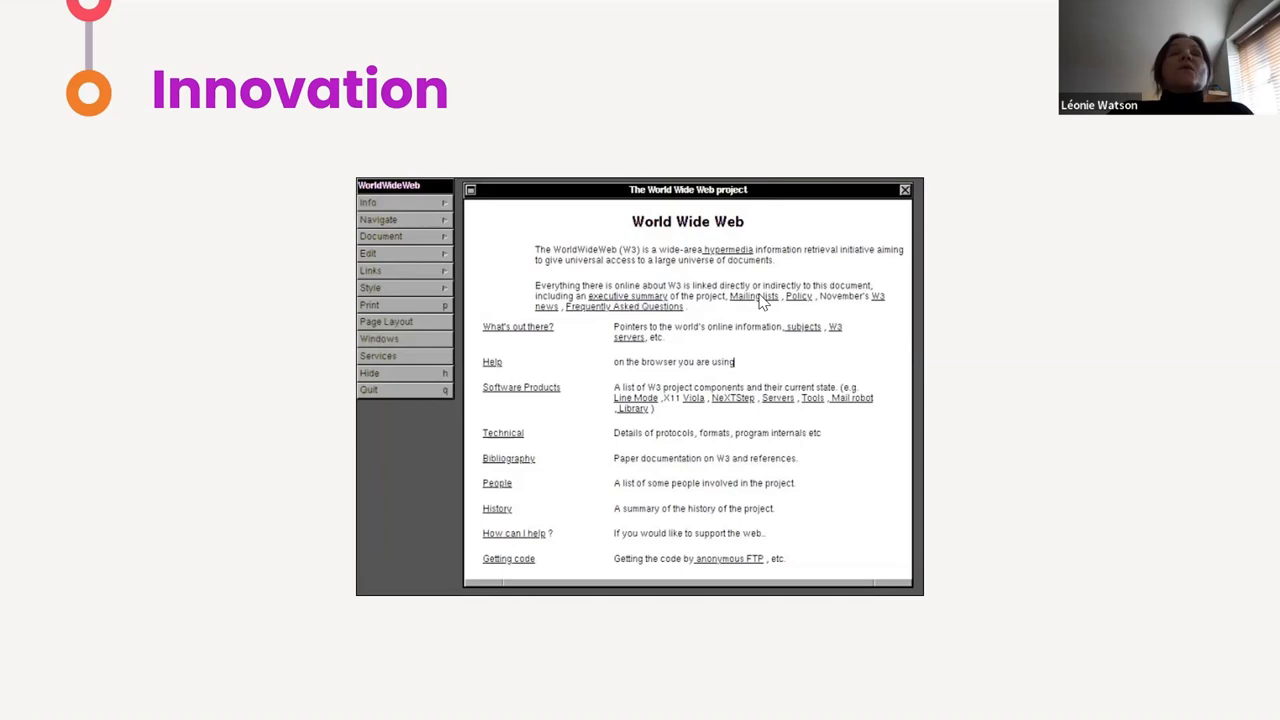
key("Right")
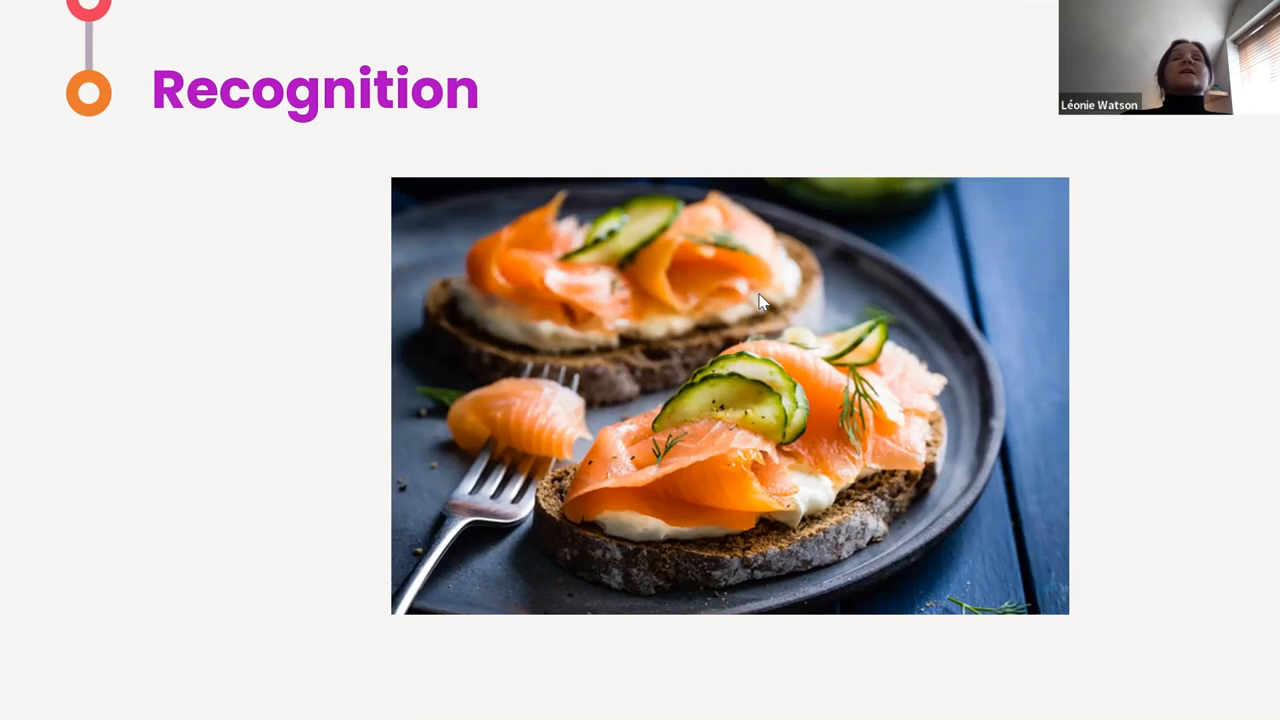
key("right")
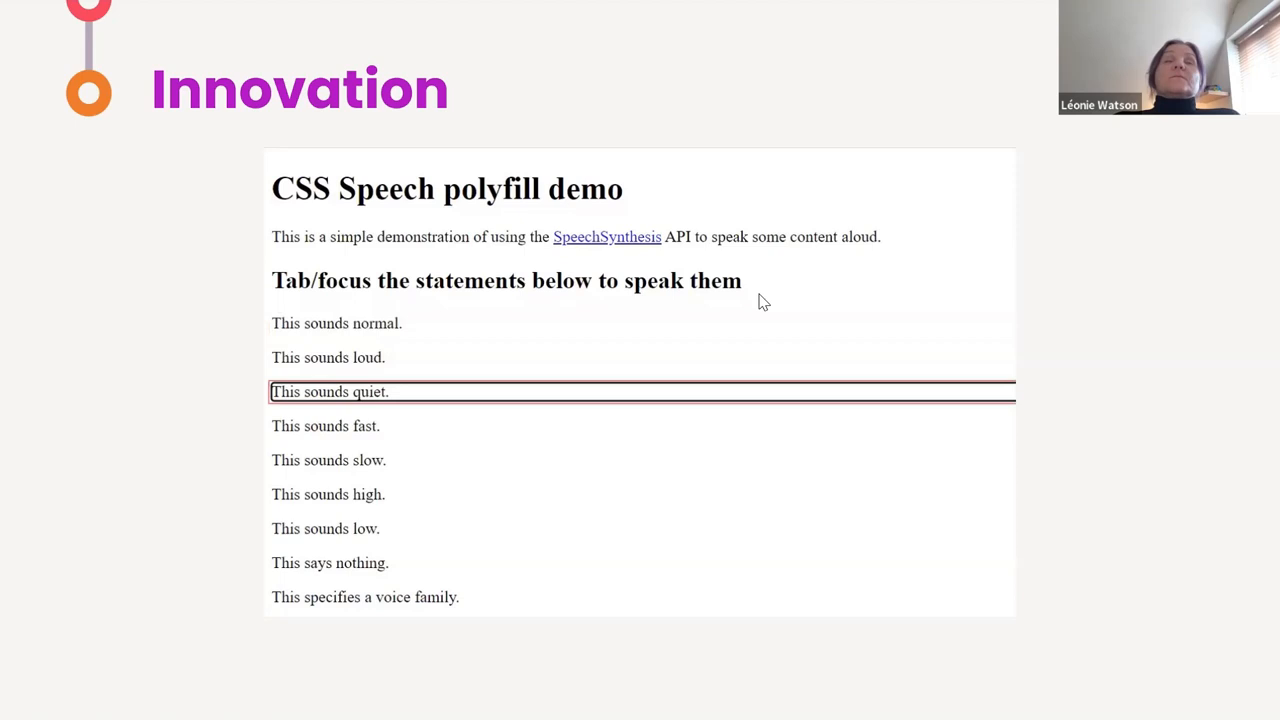
Step: Move focus through the demo statements so the polyfill speaks the quiet one, then the slow one
key("tab")
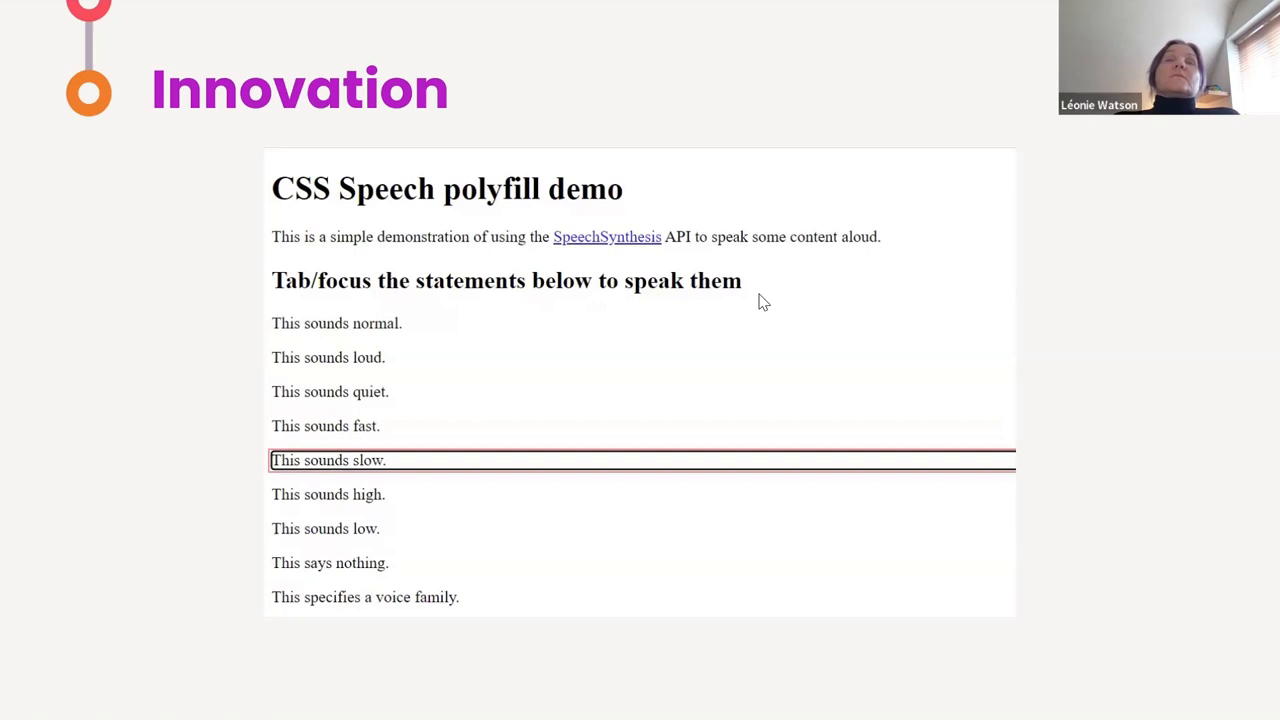
key("Tab")
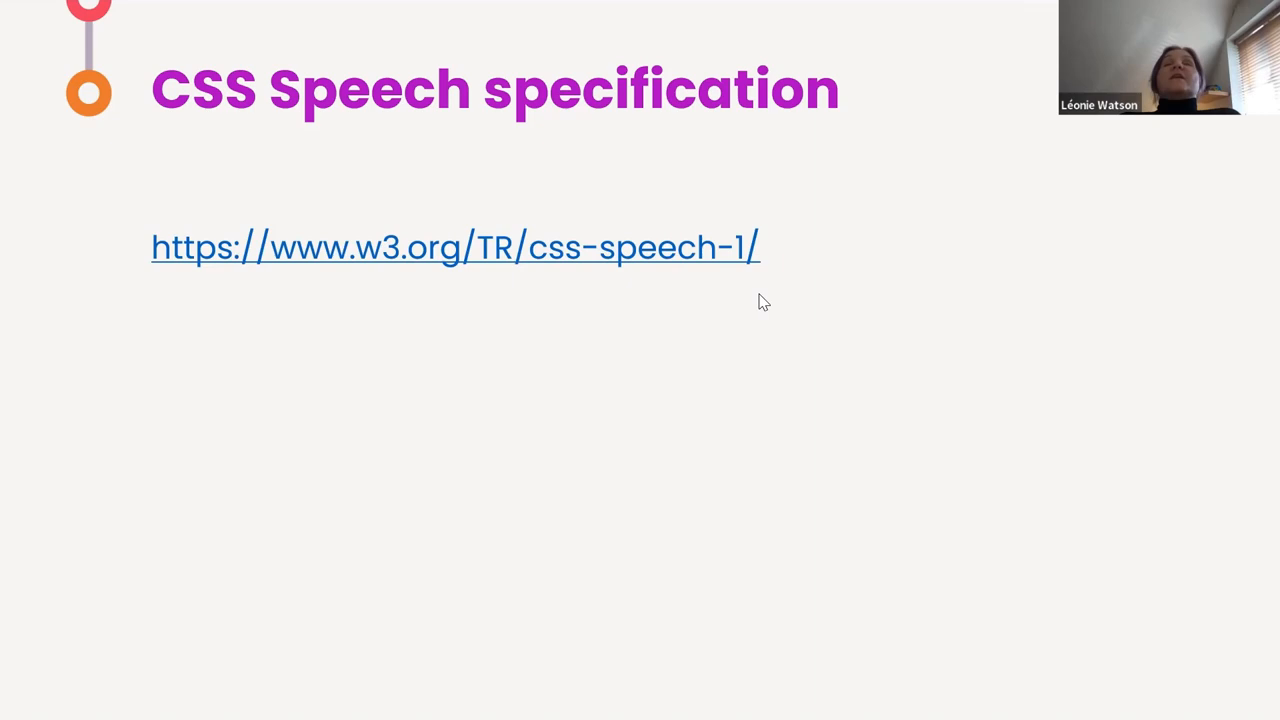
key("Right")
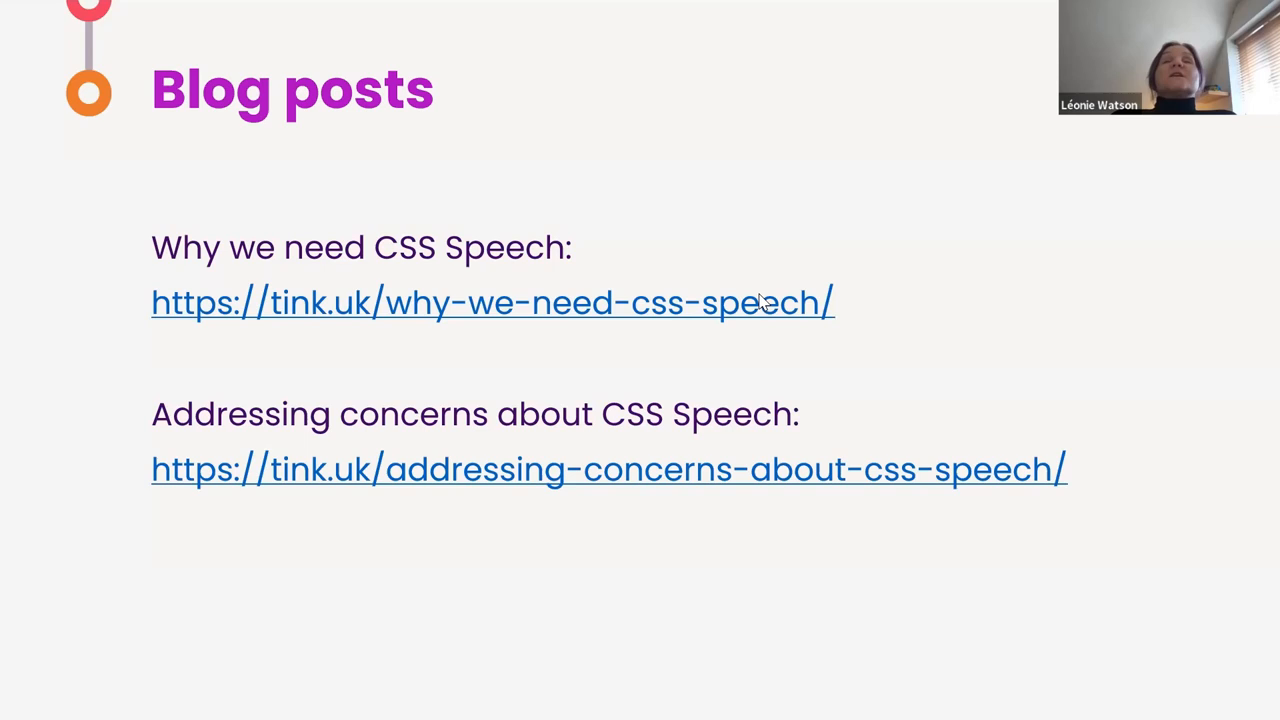
key("Right")
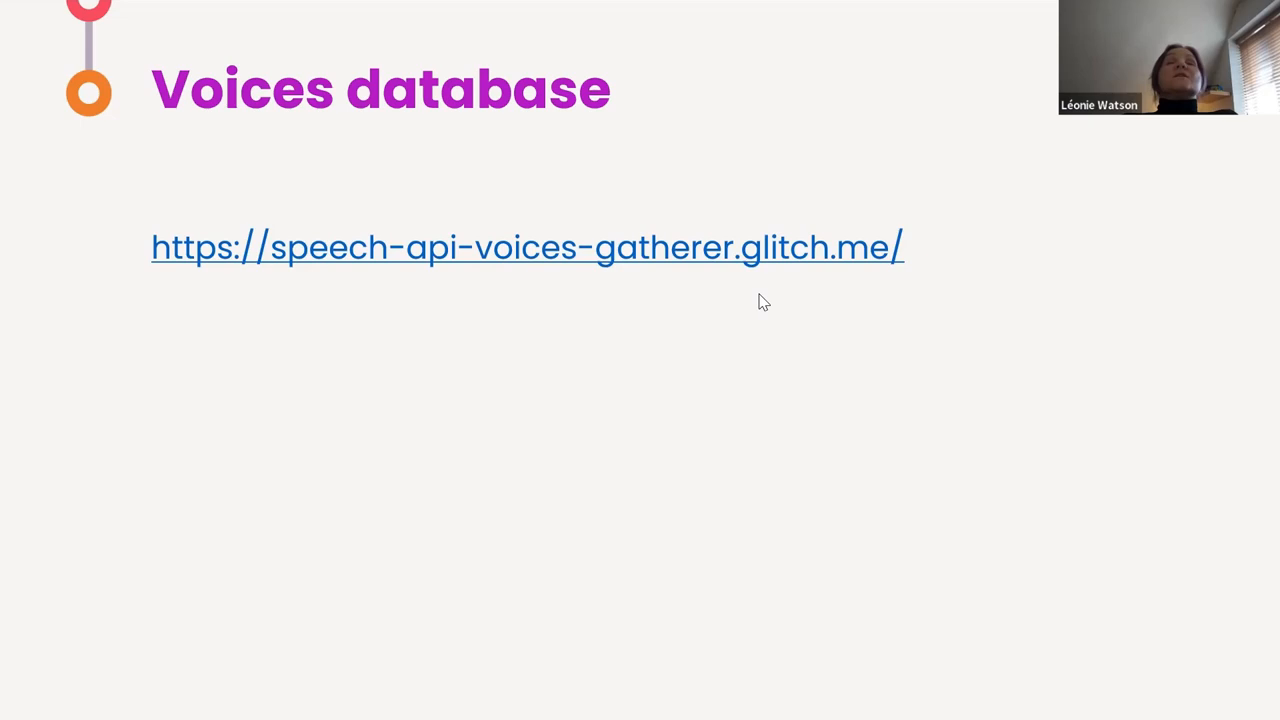
Step: Advance to the closing 'Why we need CSS Speech – Thank you' slide
key("Right")
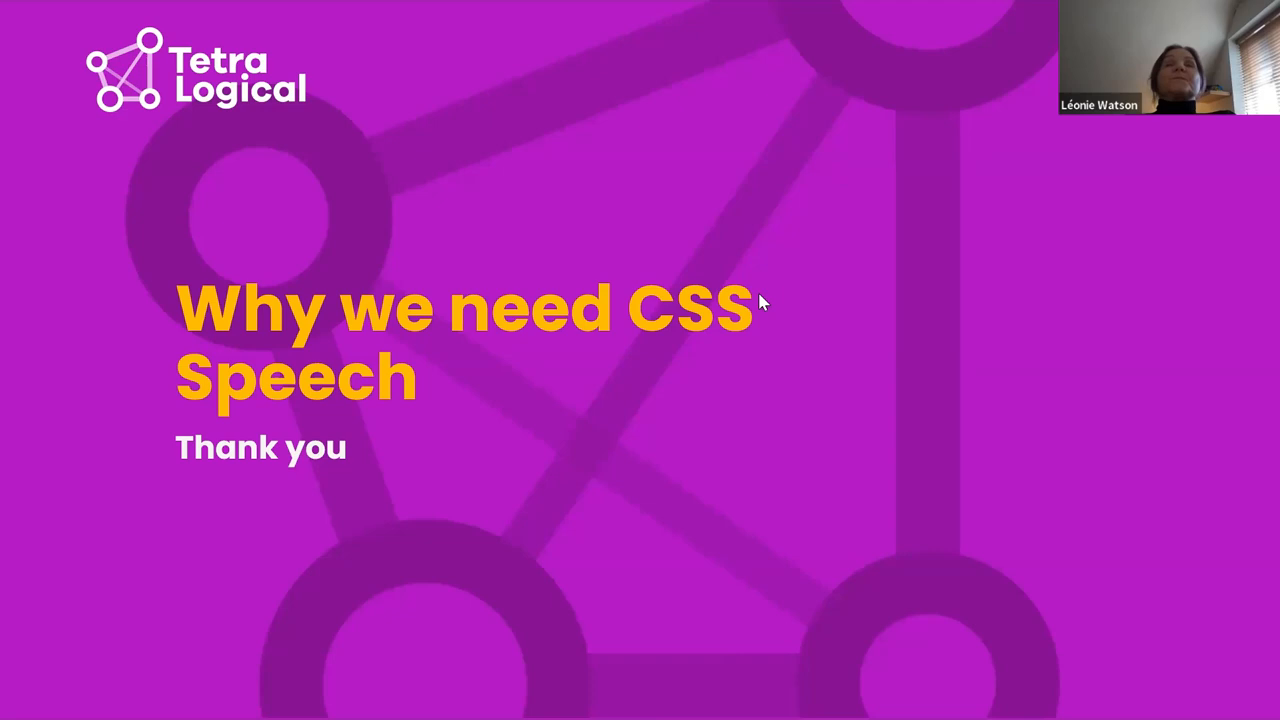